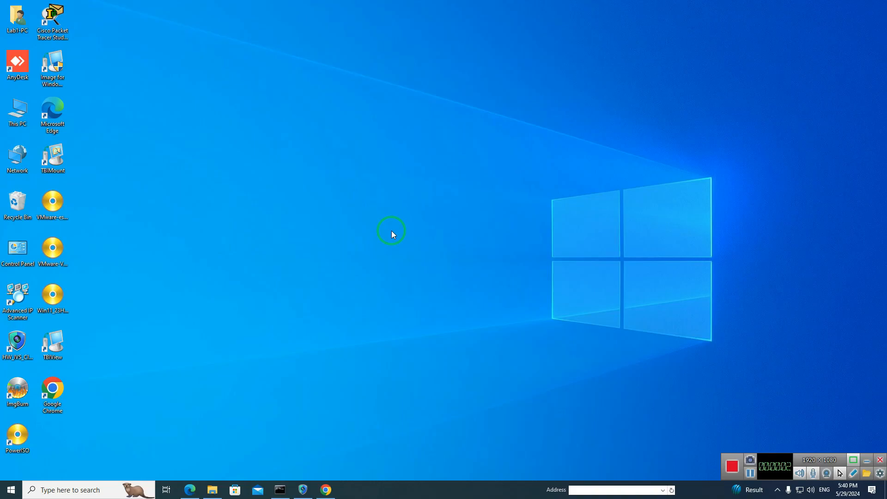
# - Refresh the desktop and launch the IVS surveillance client
pyautogui.rightClick(391, 231)
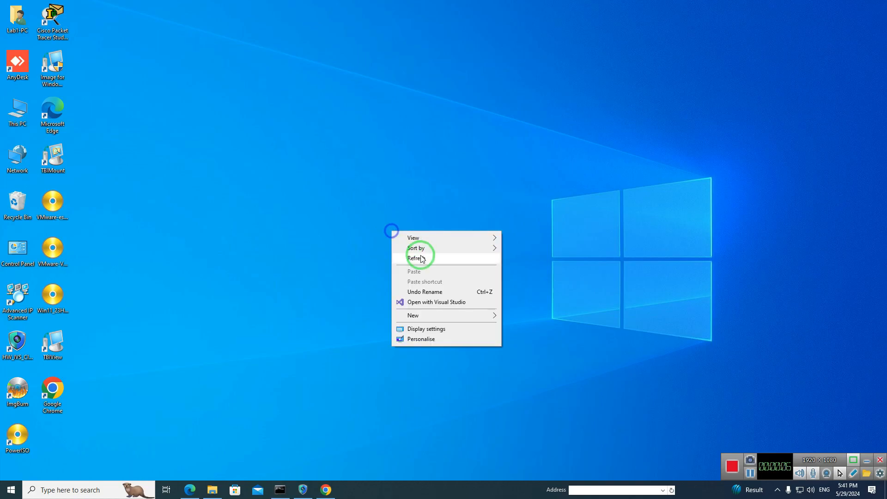
pyautogui.click(416, 258)
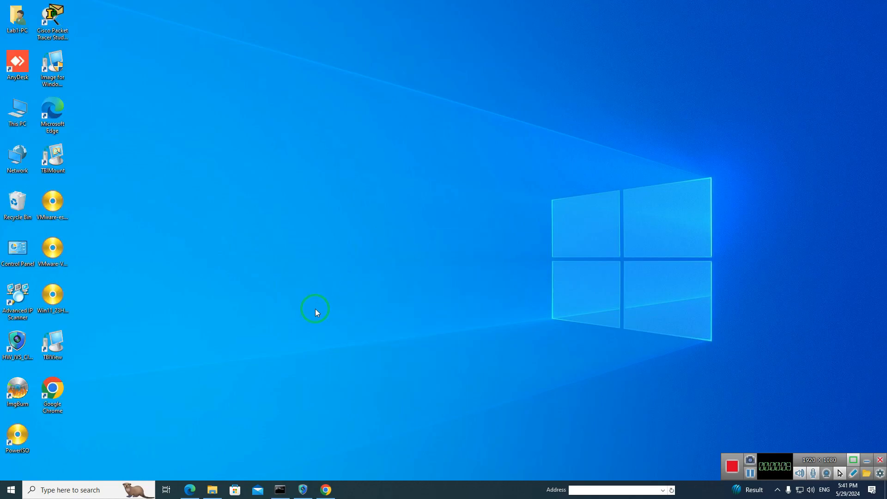
pyautogui.click(18, 344)
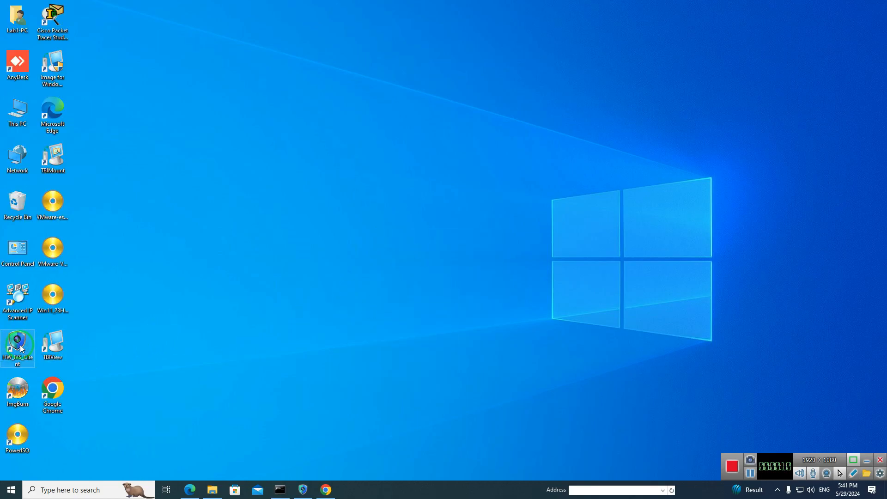
pyautogui.doubleClick(17, 343)
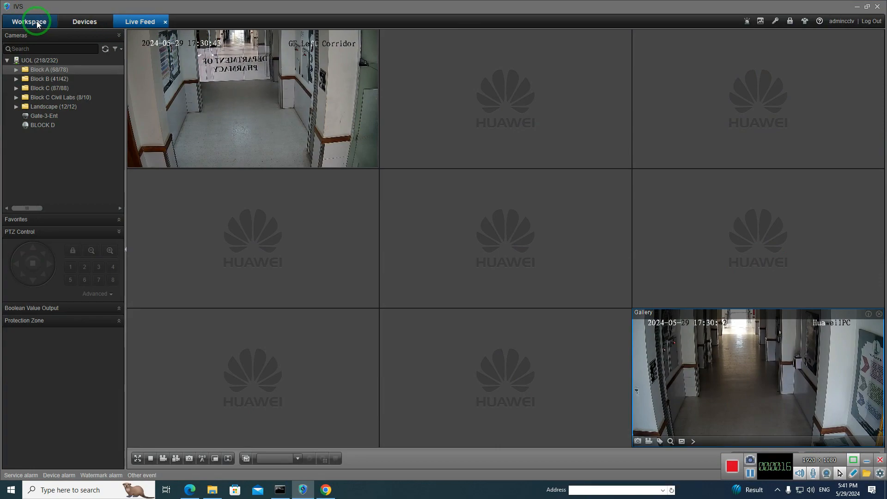
# - Open Playback and select camera B-1 under Block A > Basement Floor
pyautogui.click(30, 21)
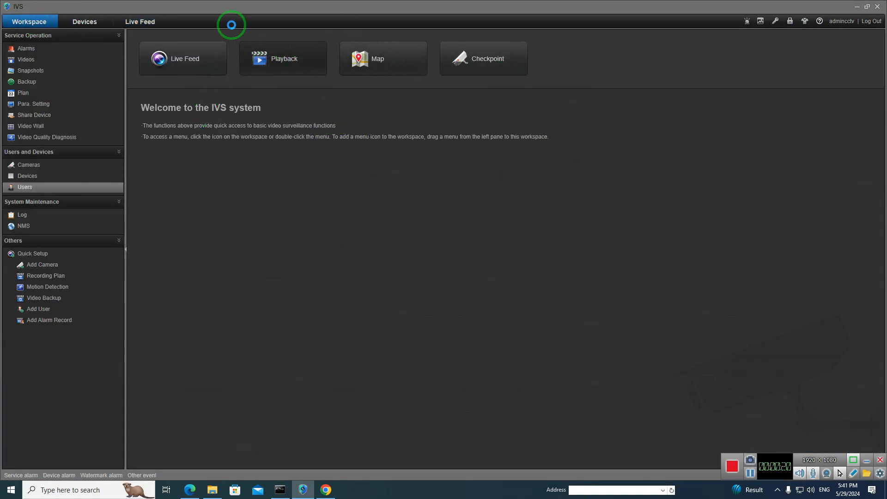
pyautogui.click(283, 59)
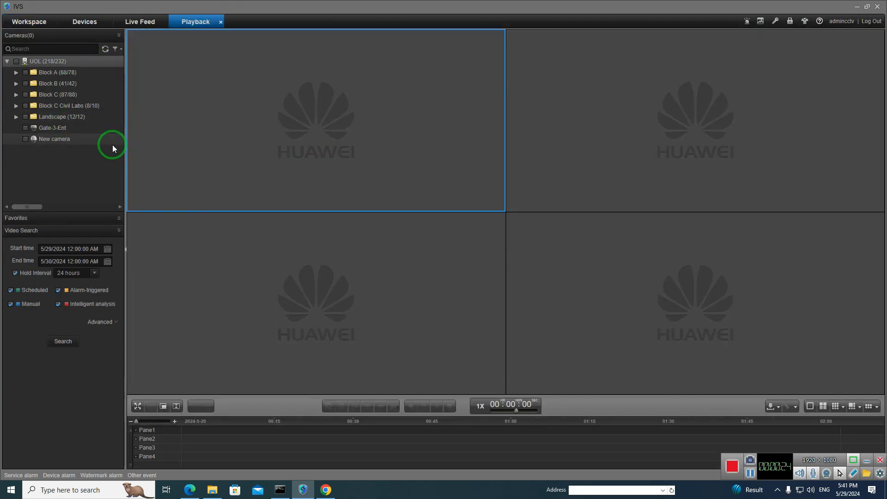
pyautogui.moveTo(120, 149)
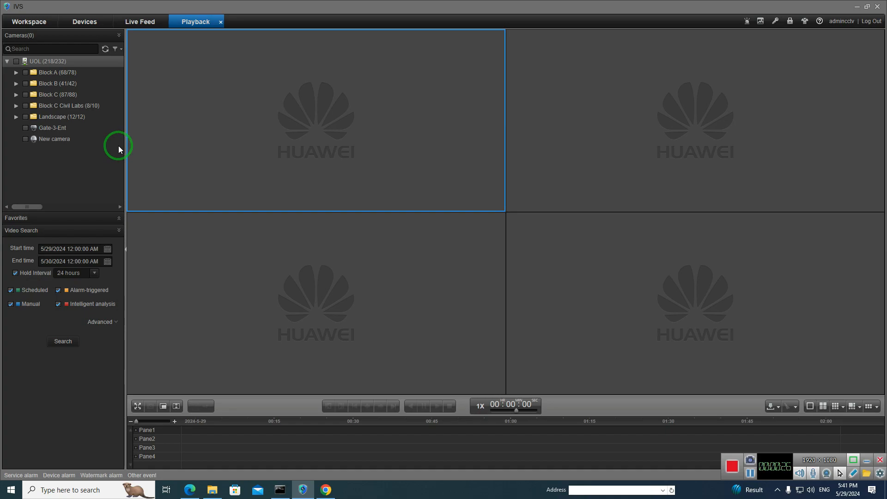
pyautogui.click(19, 73)
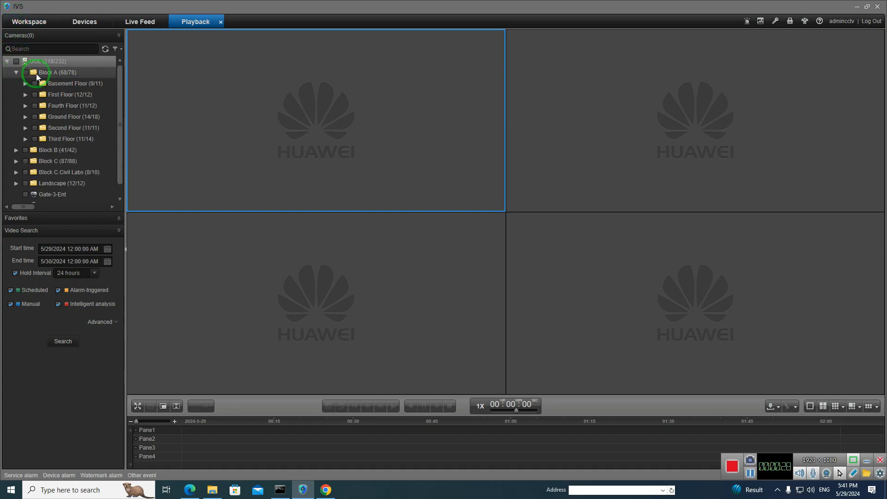
pyautogui.click(25, 84)
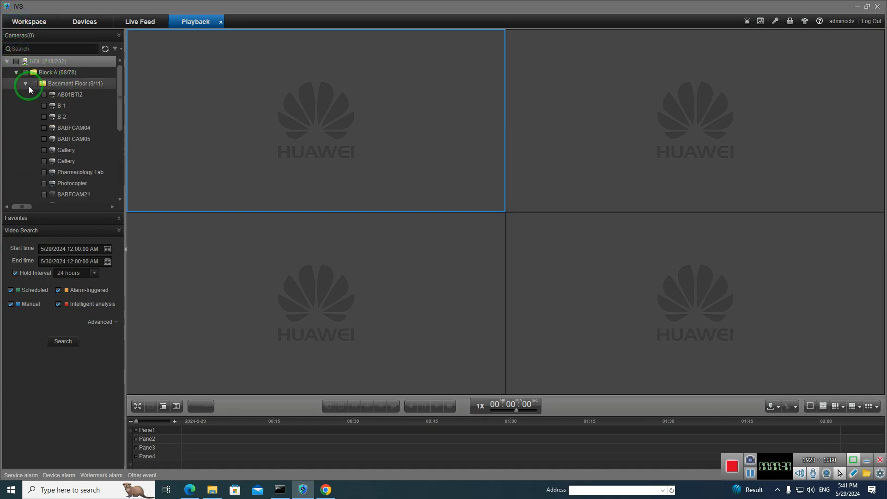
pyautogui.moveTo(44, 109)
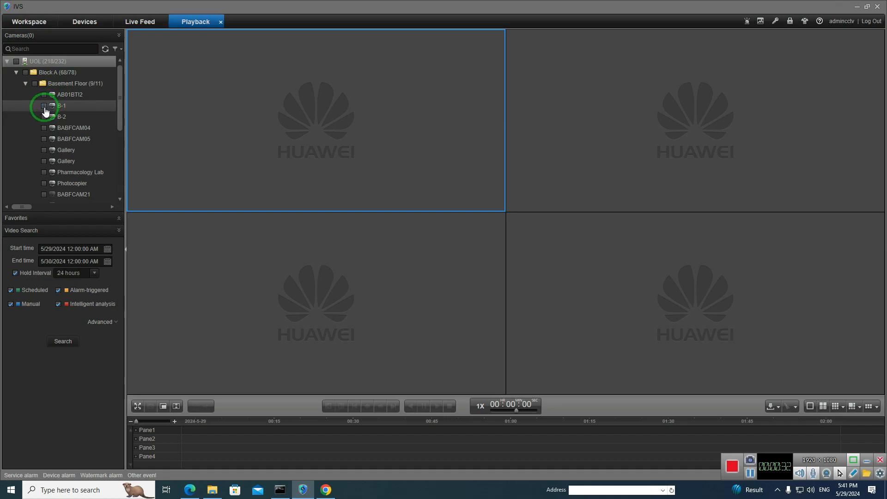
pyautogui.click(44, 106)
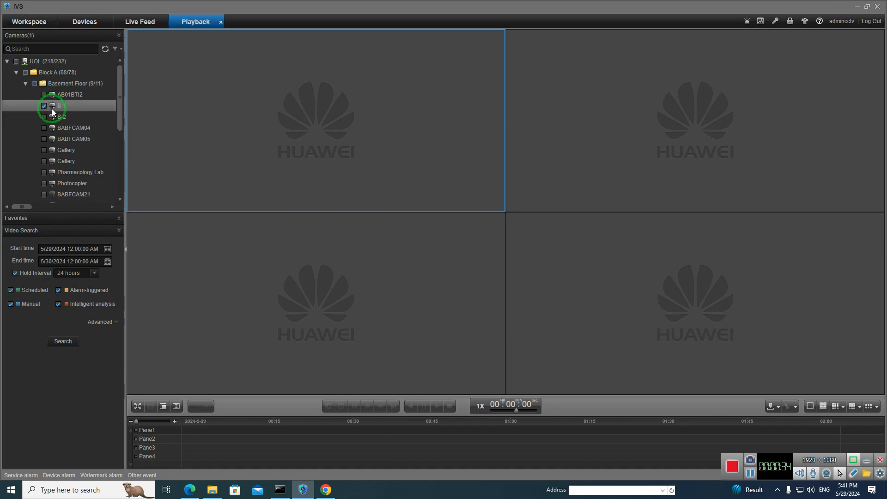
# - Search B-1 from 5/28/2024 12:00 AM to 1:00 PM with Hold Interval off
pyautogui.click(50, 261)
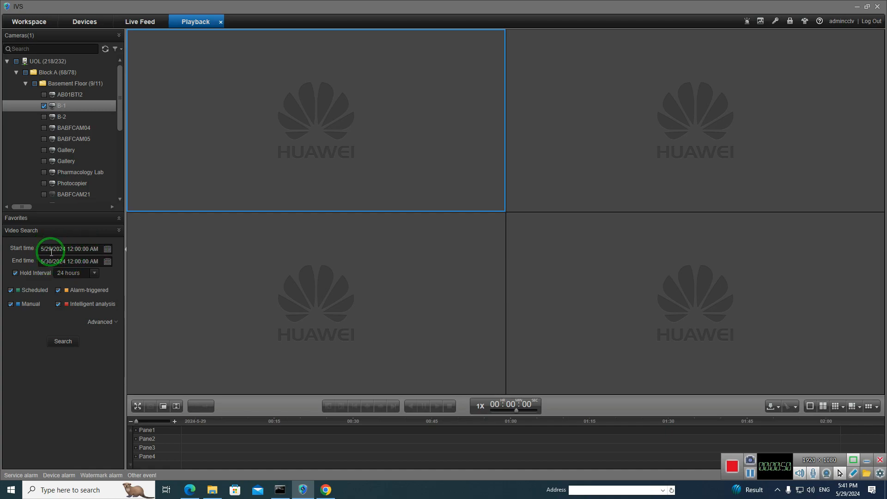
pyautogui.moveTo(28, 262)
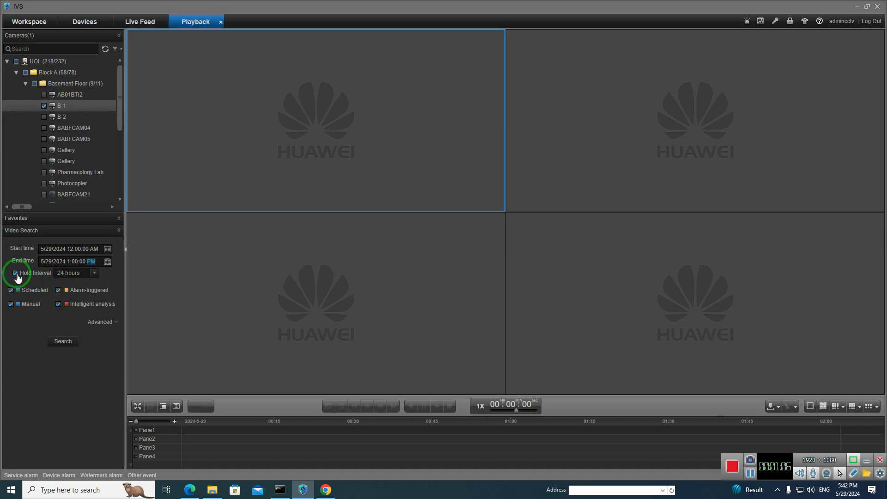
pyautogui.click(15, 273)
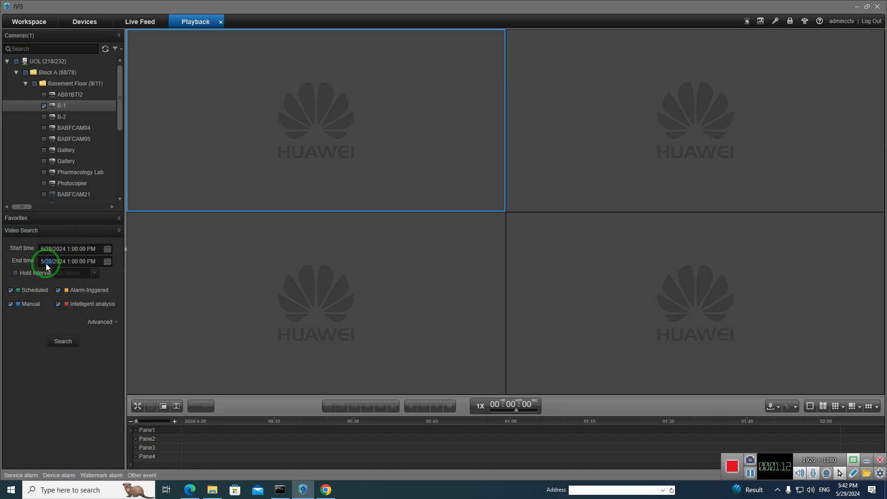
pyautogui.moveTo(65, 344)
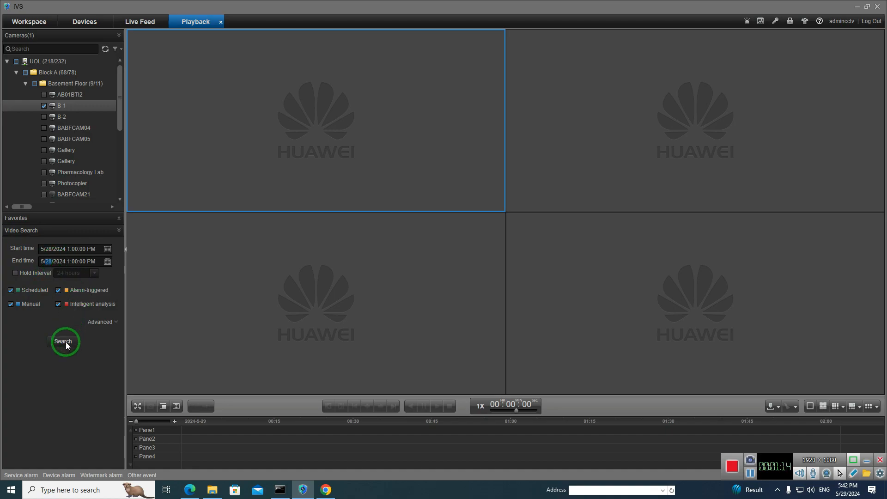
pyautogui.click(63, 341)
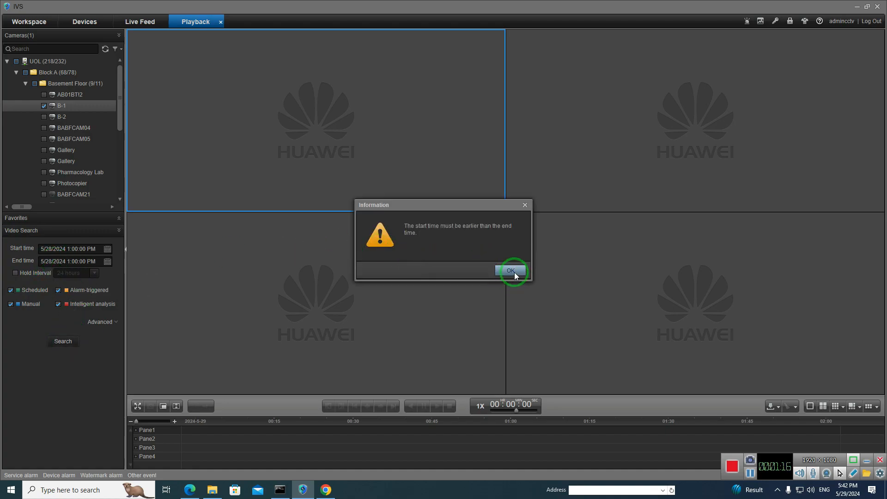
pyautogui.click(511, 270)
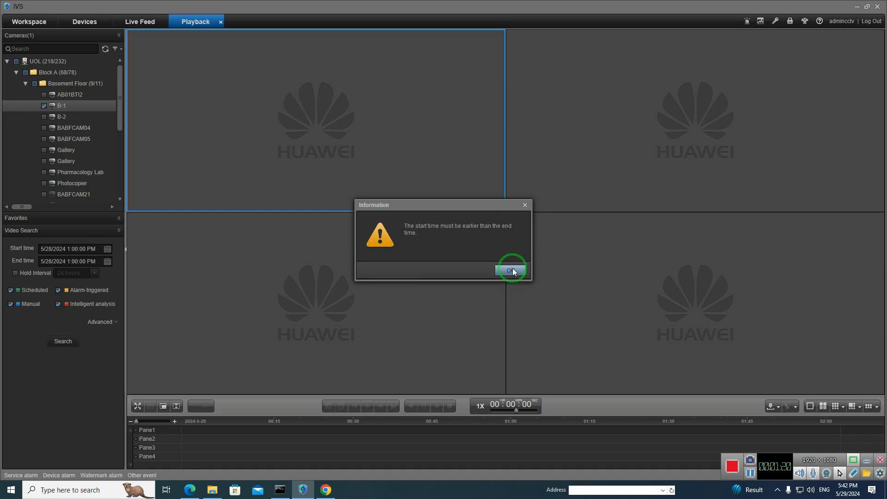
pyautogui.click(511, 270)
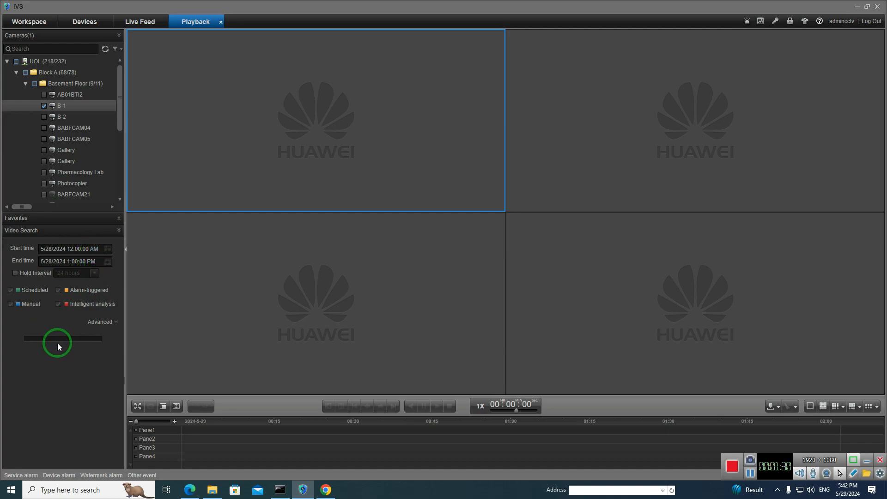
# - Search again and play the B-1 recording at 4X, pausing near 02:27
pyautogui.click(63, 341)
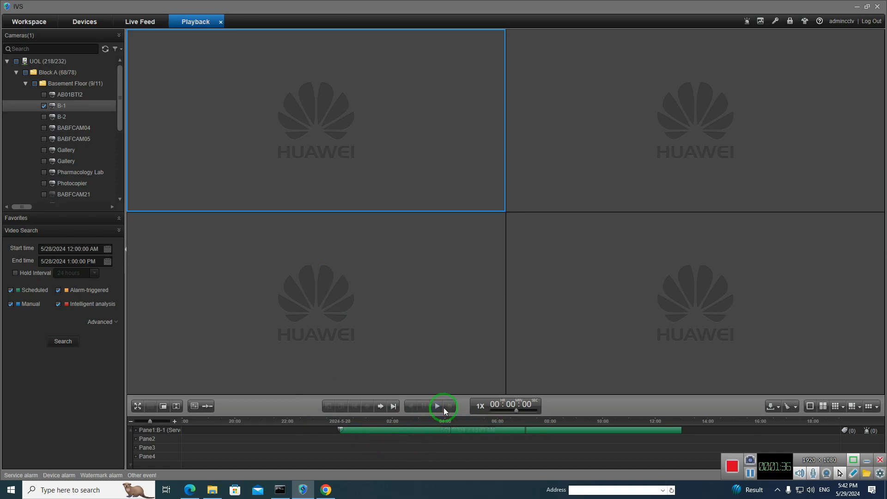
pyautogui.click(436, 405)
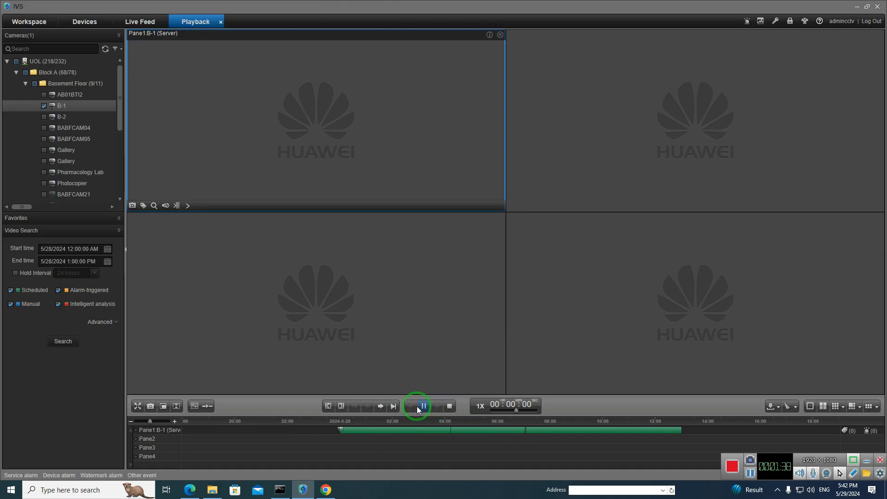
pyautogui.click(417, 405)
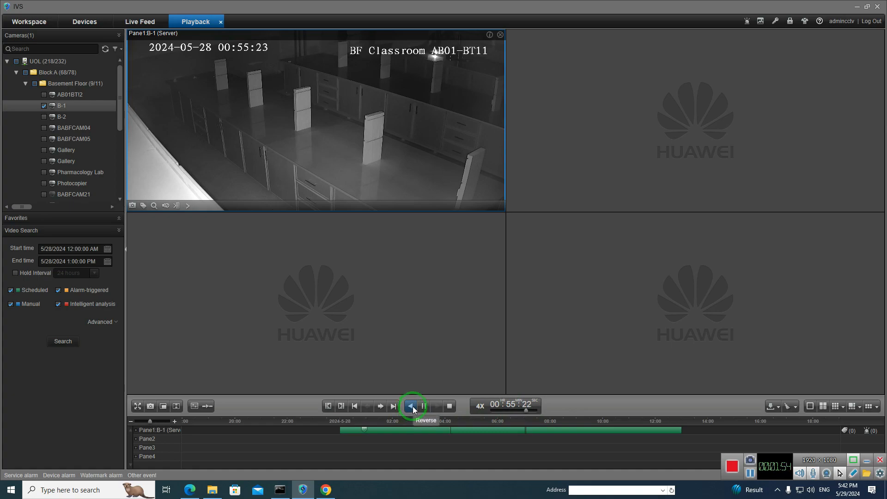
pyautogui.click(411, 406)
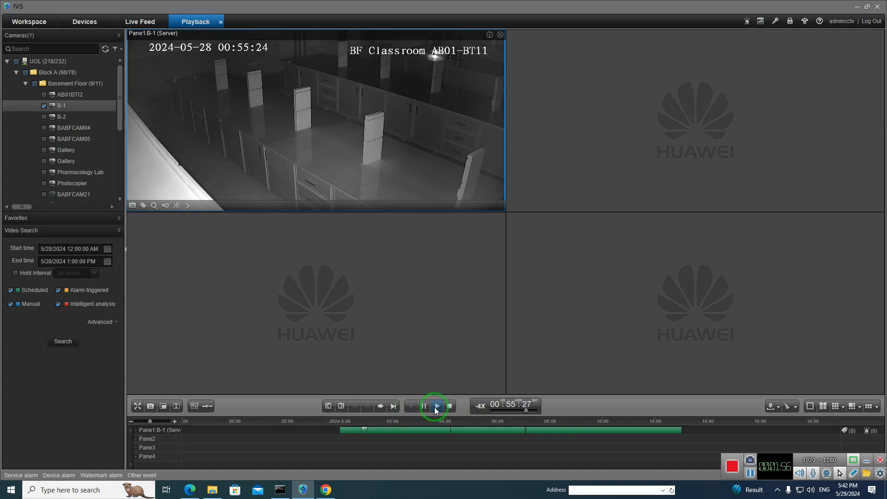
pyautogui.click(436, 406)
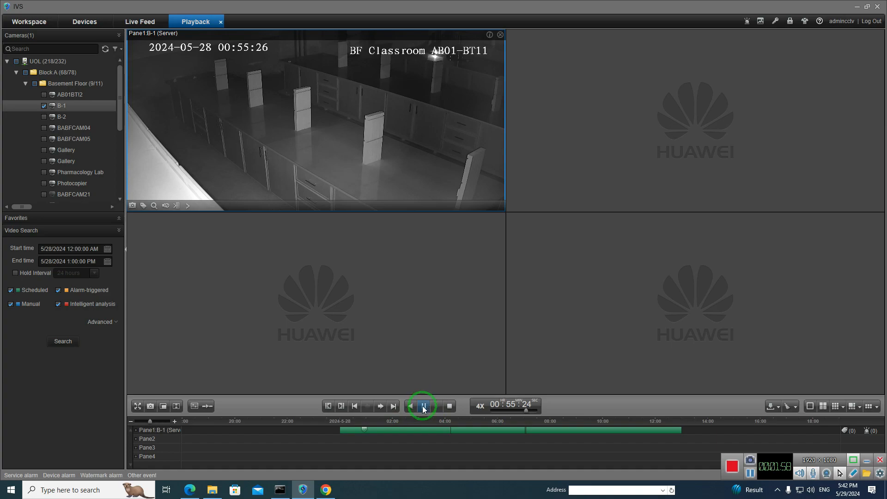
pyautogui.click(423, 406)
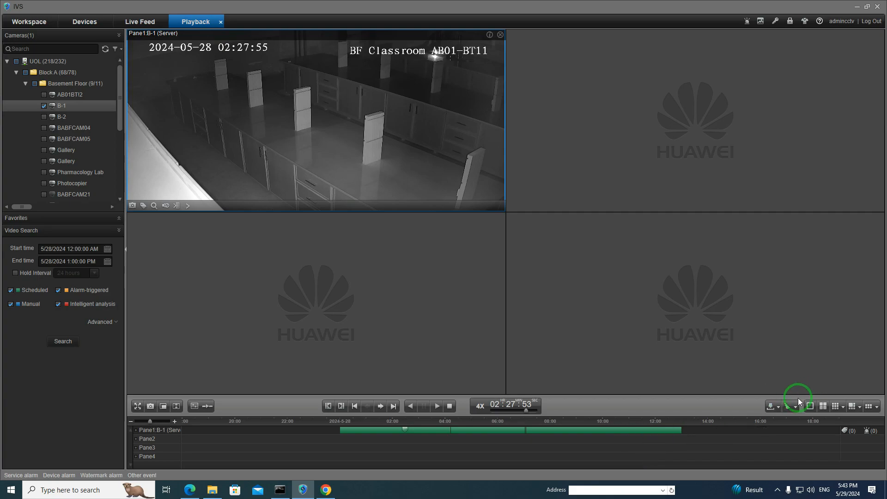
pyautogui.moveTo(770, 406)
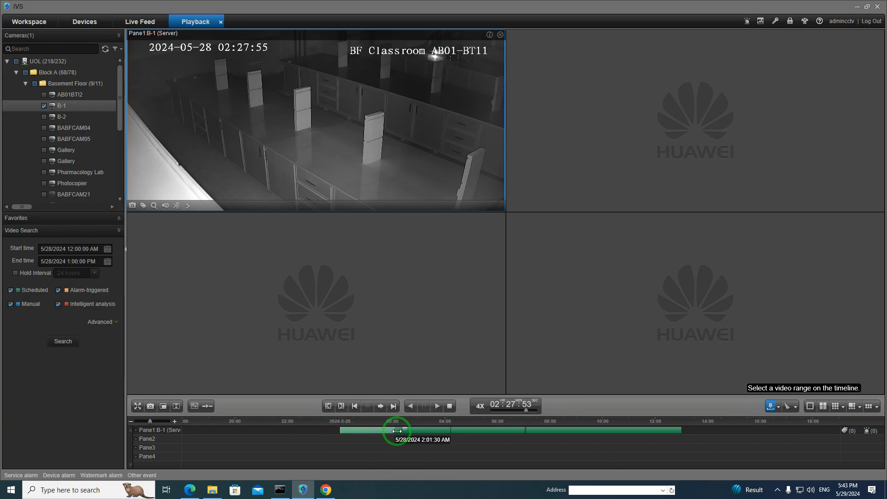
# - Download a marked B-1 clip from about 2:01 AM to C:\IVS\DownloadRecordFile
pyautogui.moveTo(395, 430); pyautogui.dragTo(449, 430)
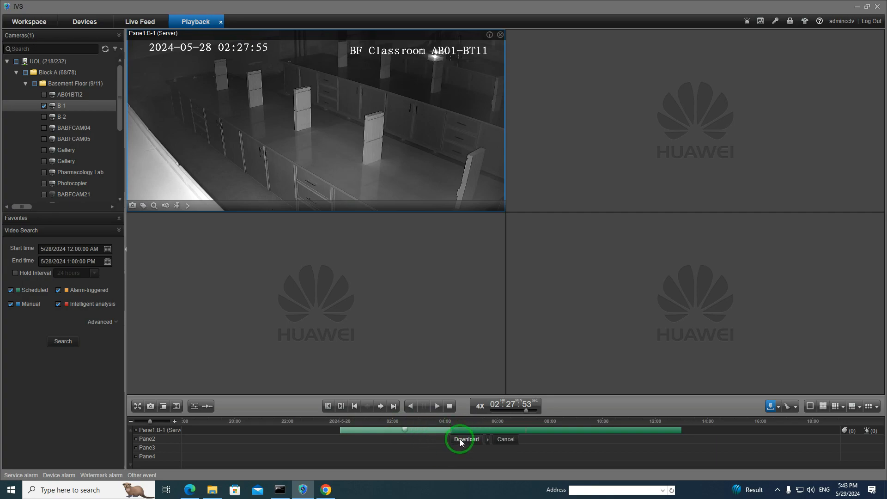
pyautogui.click(466, 439)
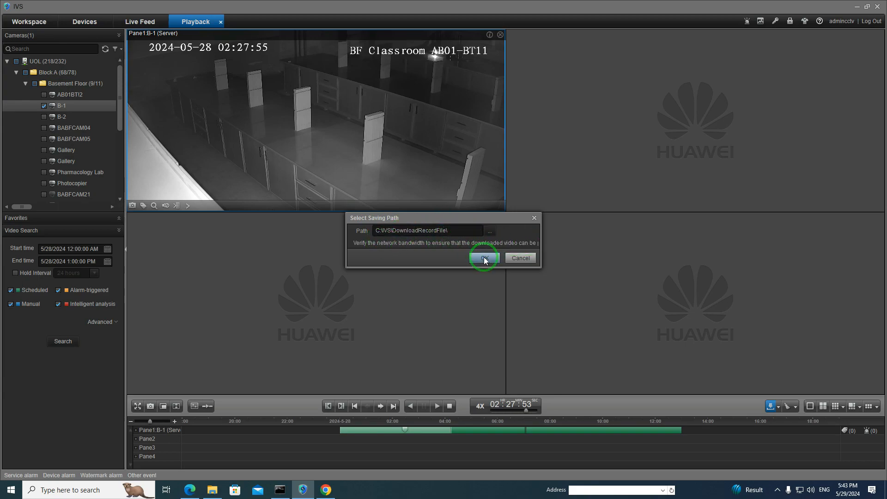
pyautogui.click(482, 257)
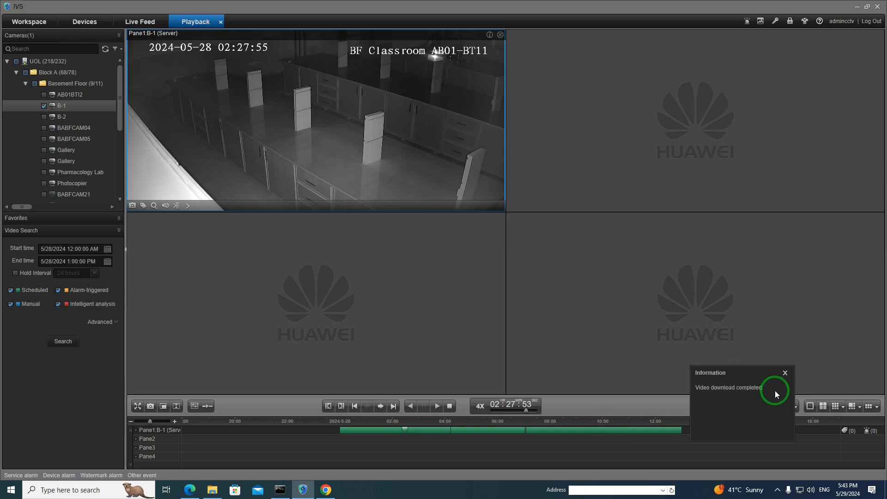
pyautogui.click(784, 373)
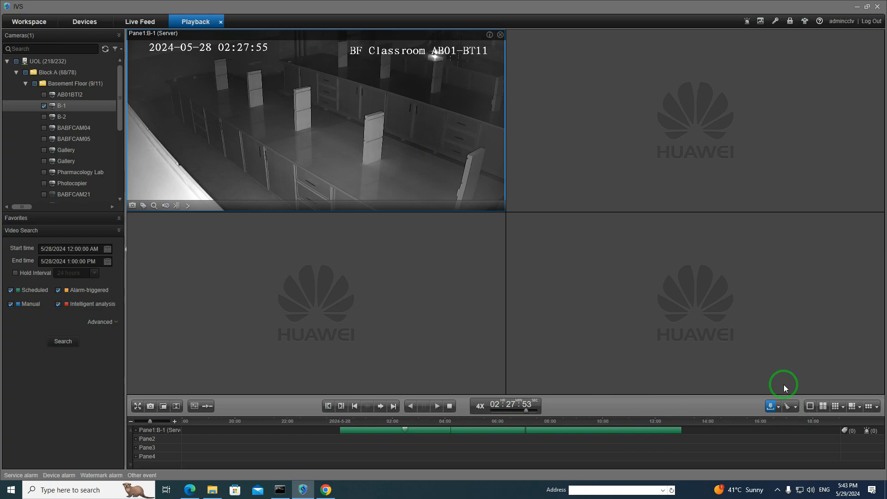
pyautogui.moveTo(770, 406)
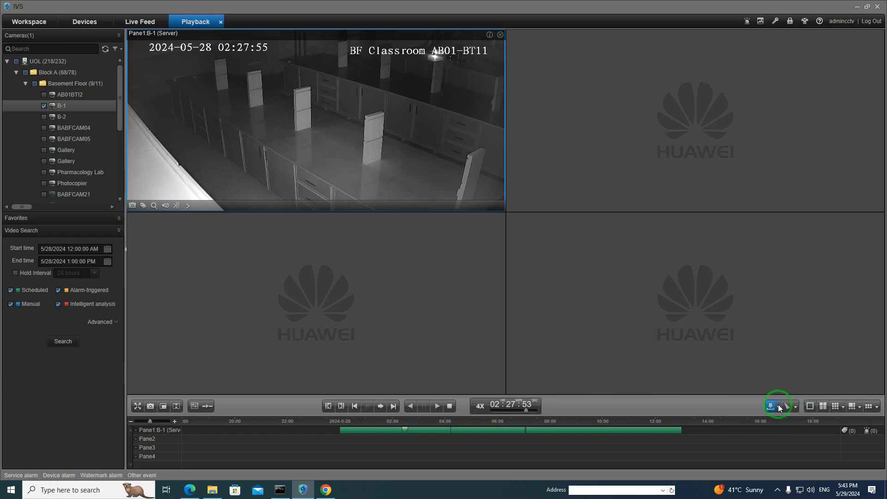
# - Select the B-1 task in the Video Download list, then go back to Playback
pyautogui.click(771, 406)
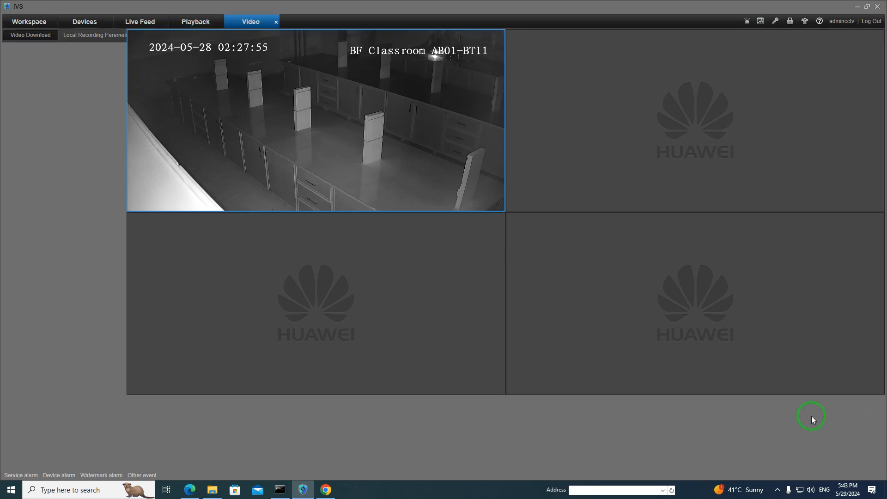
pyautogui.click(30, 34)
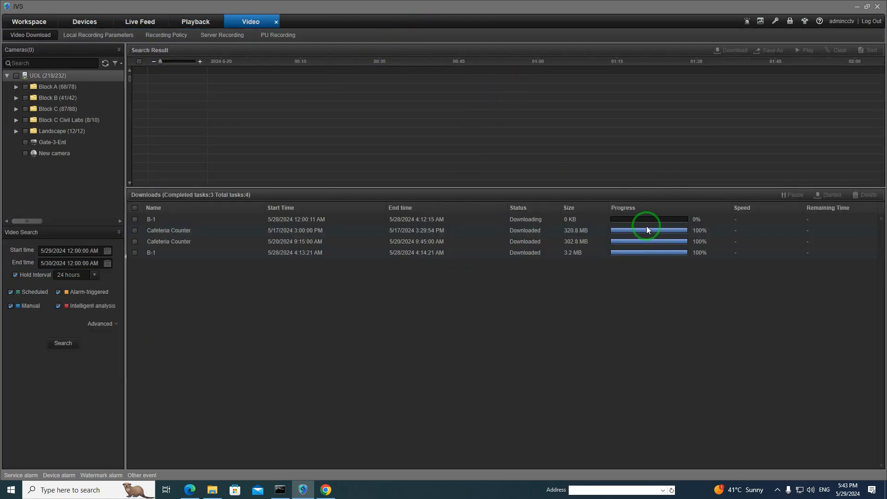
pyautogui.click(447, 219)
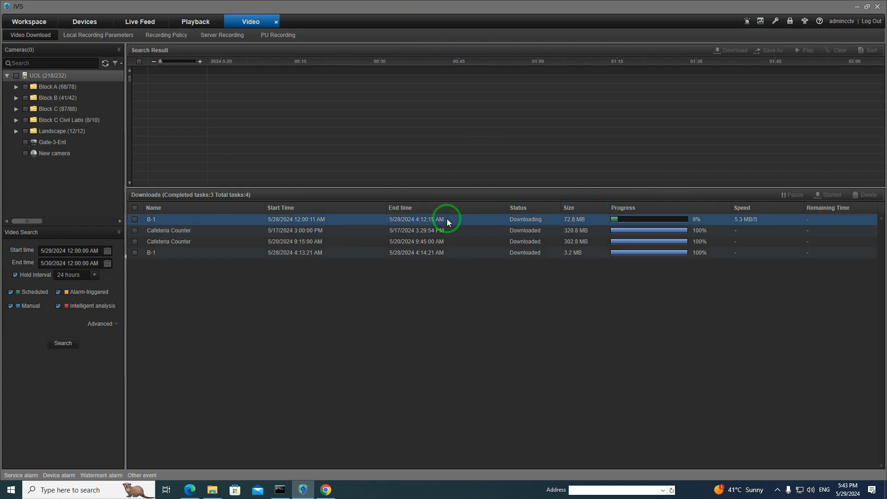
pyautogui.moveTo(634, 222)
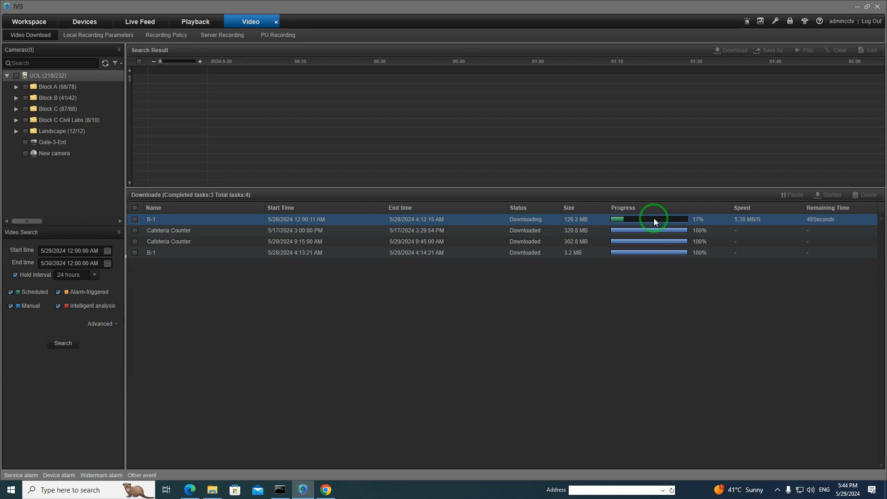
pyautogui.moveTo(682, 220)
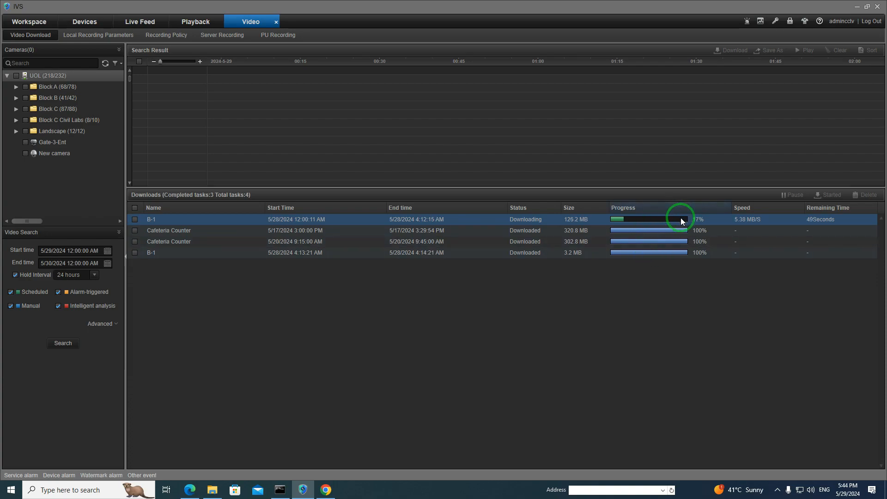
pyautogui.moveTo(623, 232)
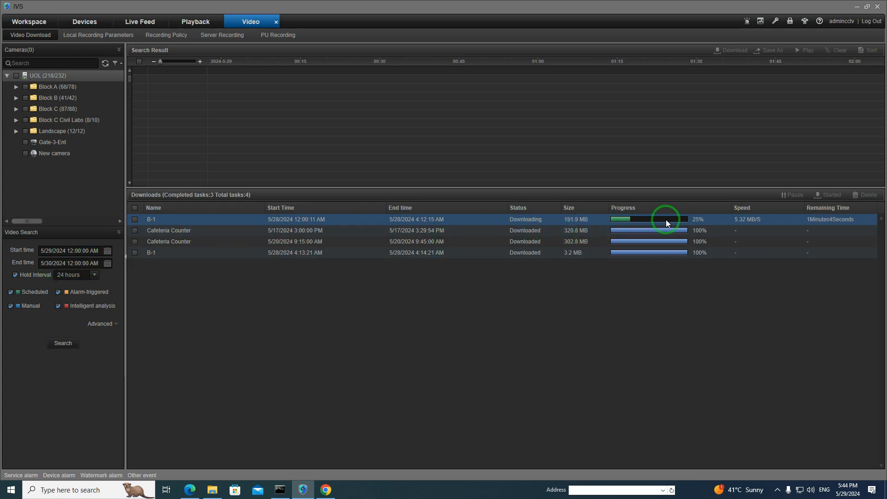
pyautogui.moveTo(677, 222)
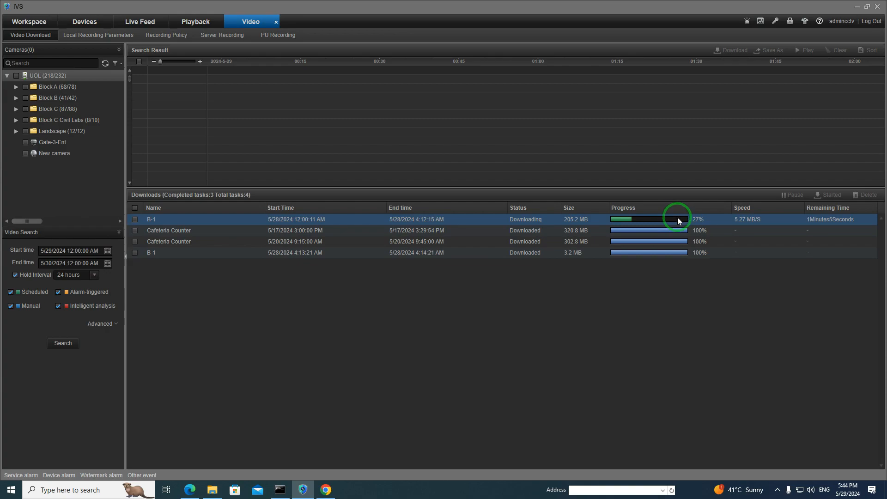
pyautogui.moveTo(4, 296)
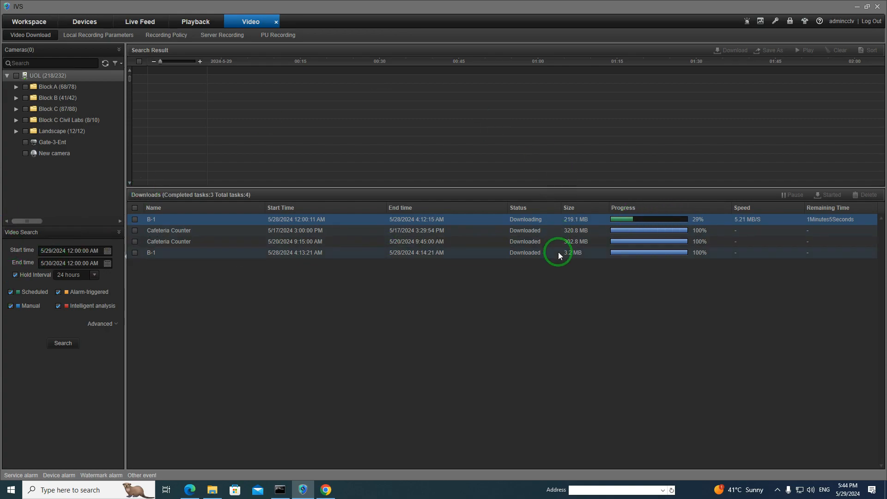
pyautogui.moveTo(551, 250)
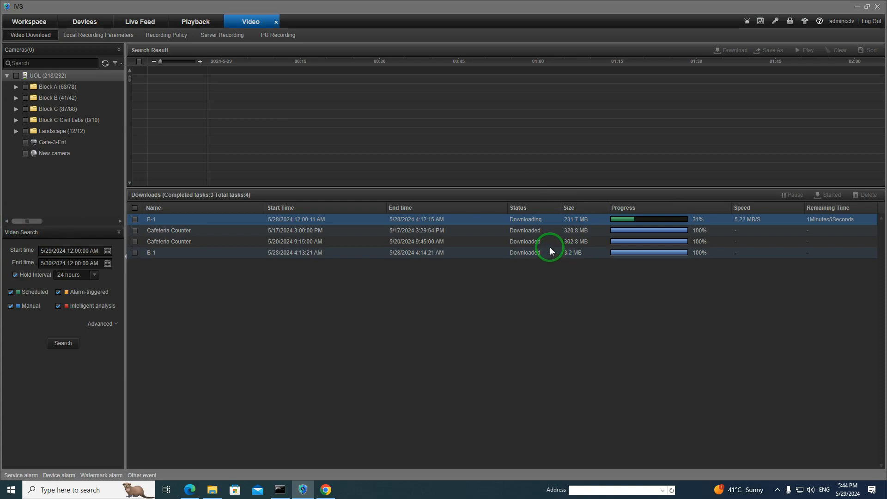
pyautogui.moveTo(624, 330)
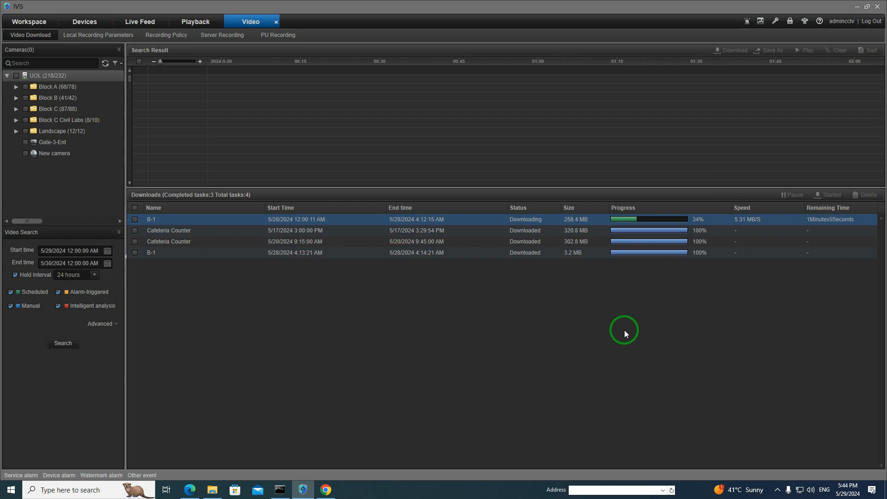
pyautogui.click(187, 231)
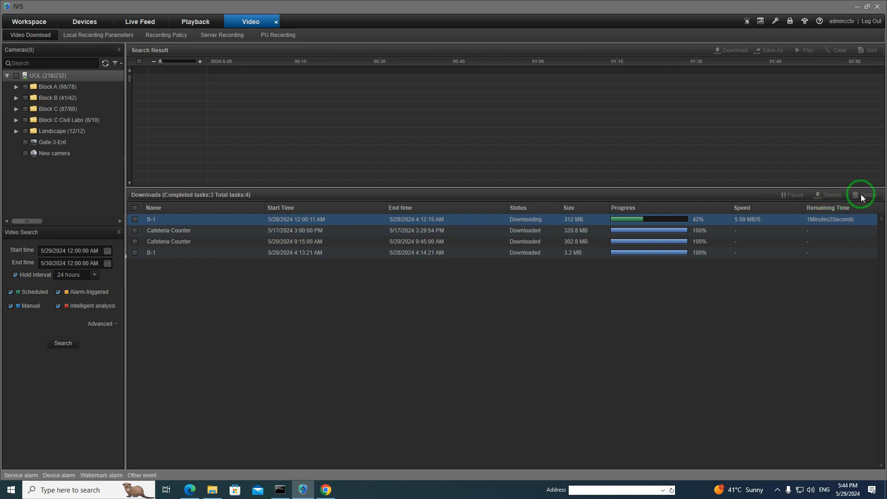
pyautogui.moveTo(589, 193)
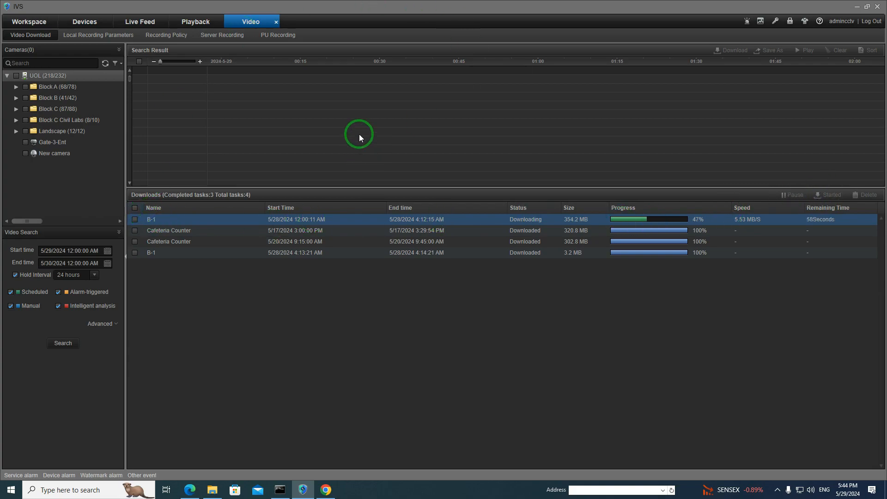
pyautogui.moveTo(103, 101)
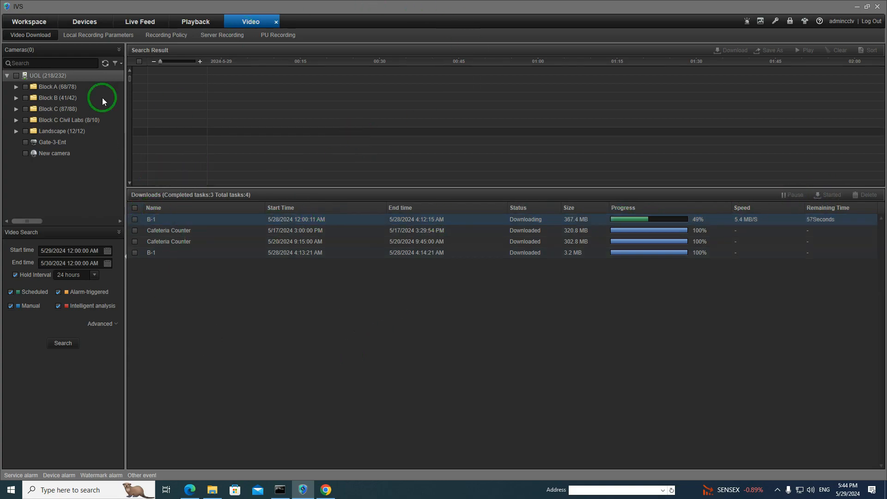
pyautogui.moveTo(198, 153)
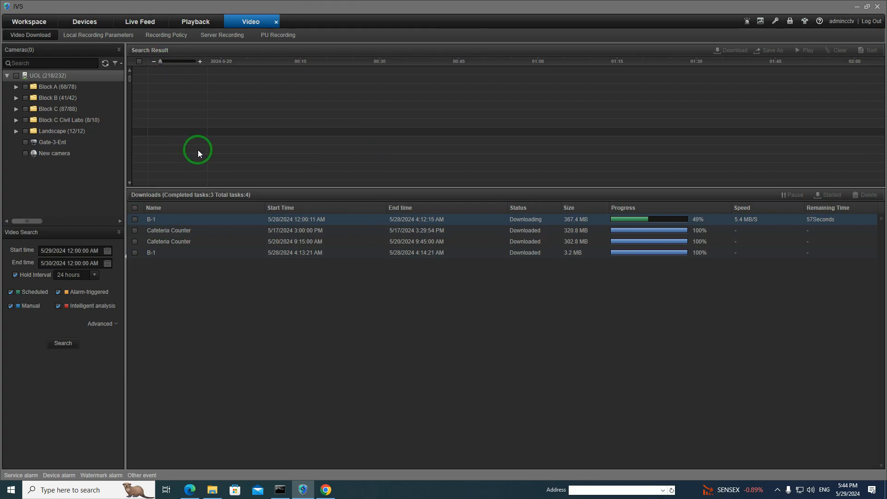
pyautogui.click(195, 21)
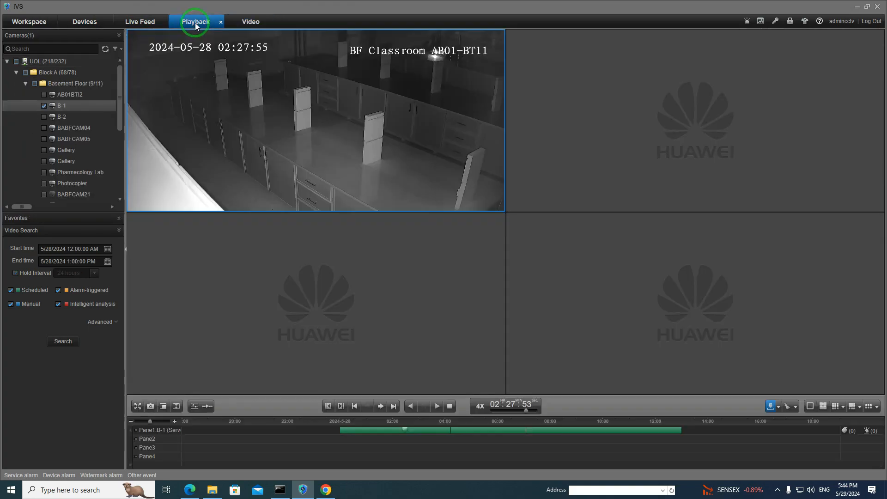
# - Switch playback to a nine-pane grid and view the Video Download list
pyautogui.click(694, 306)
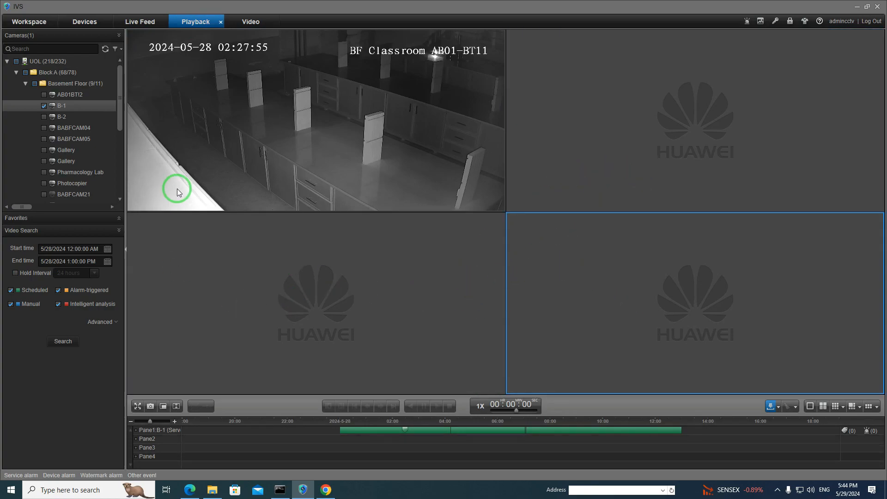
pyautogui.moveTo(148, 457)
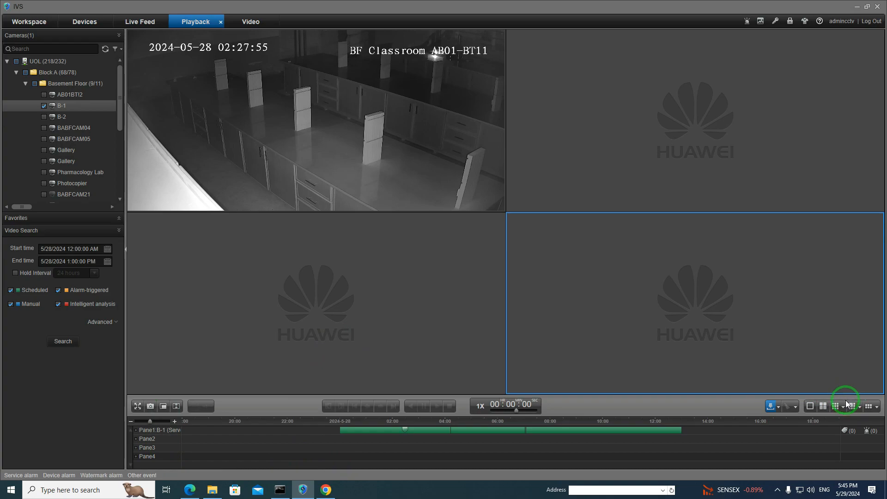
pyautogui.click(835, 406)
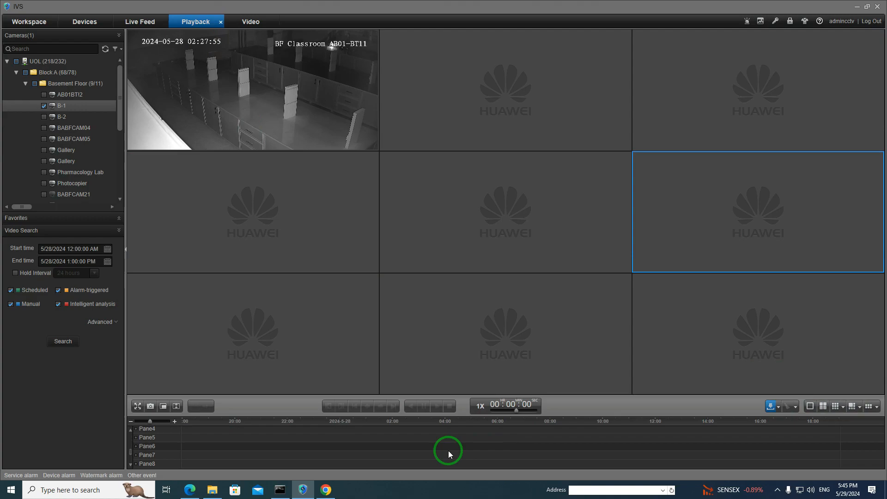
pyautogui.moveTo(420, 156)
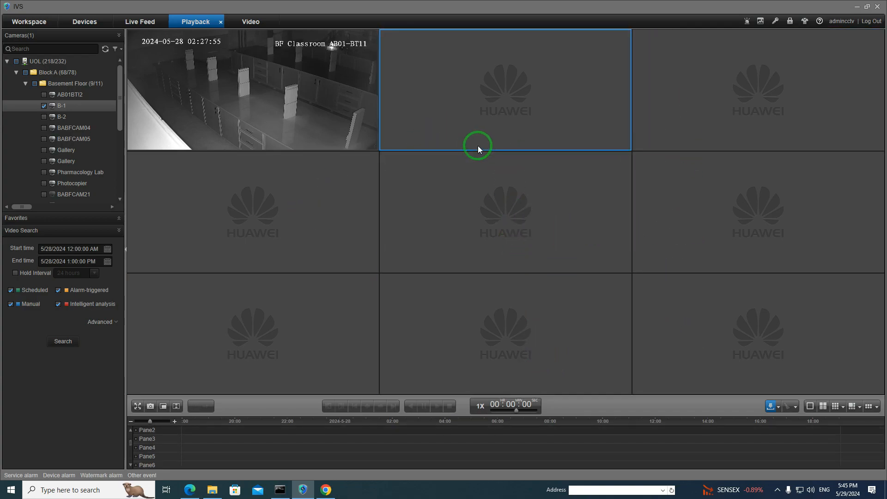
pyautogui.moveTo(326, 203)
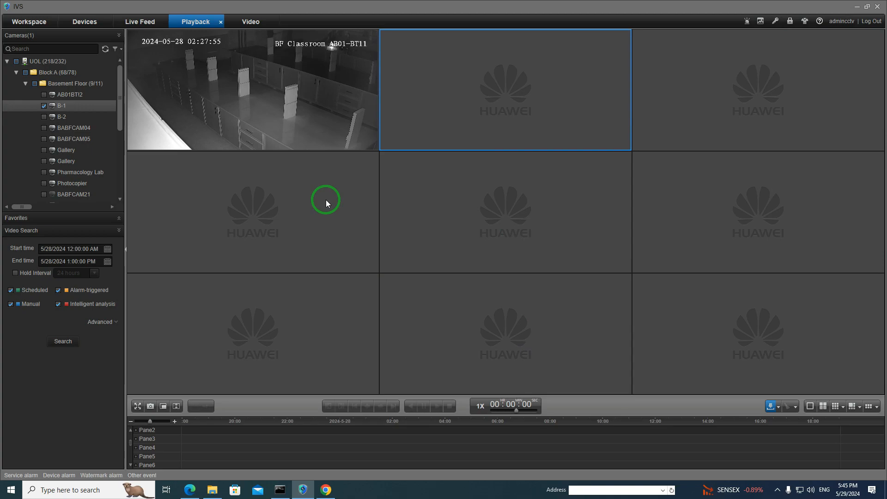
pyautogui.moveTo(567, 323)
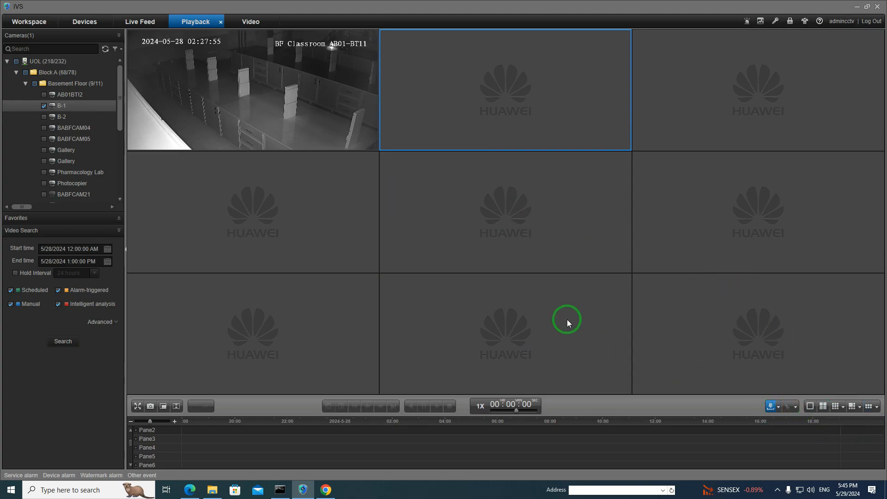
pyautogui.click(249, 22)
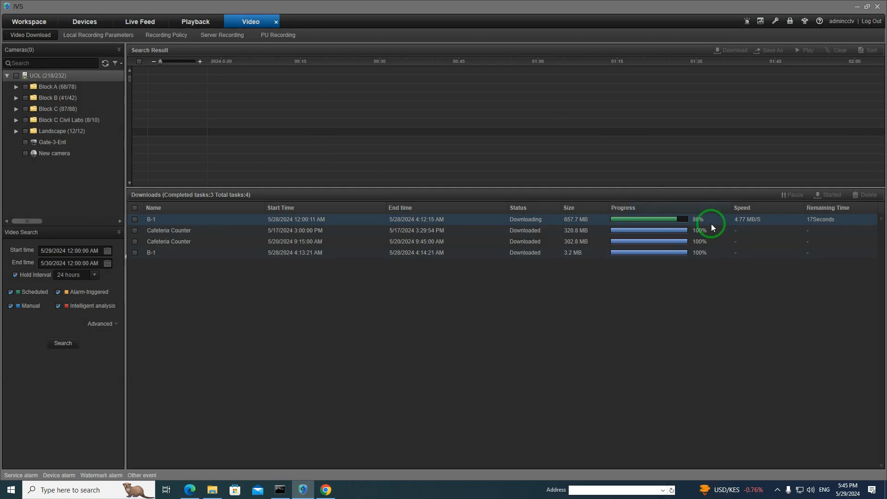
pyautogui.moveTo(721, 321)
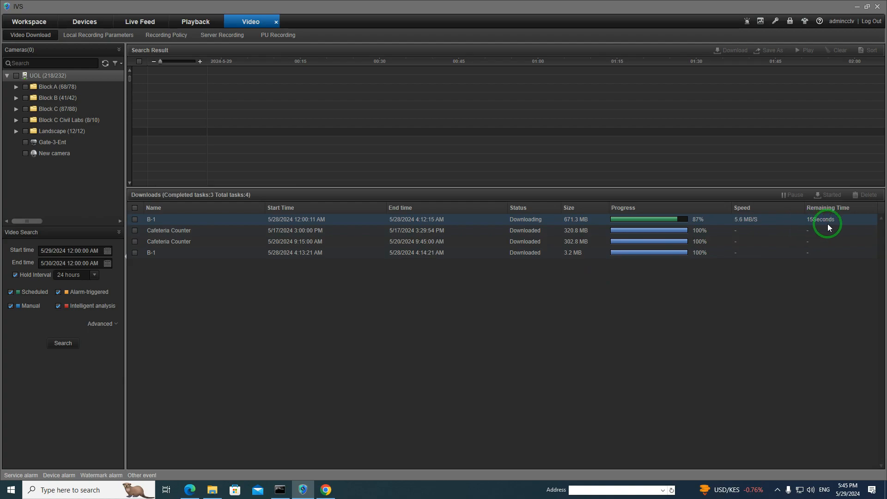
pyautogui.moveTo(731, 295)
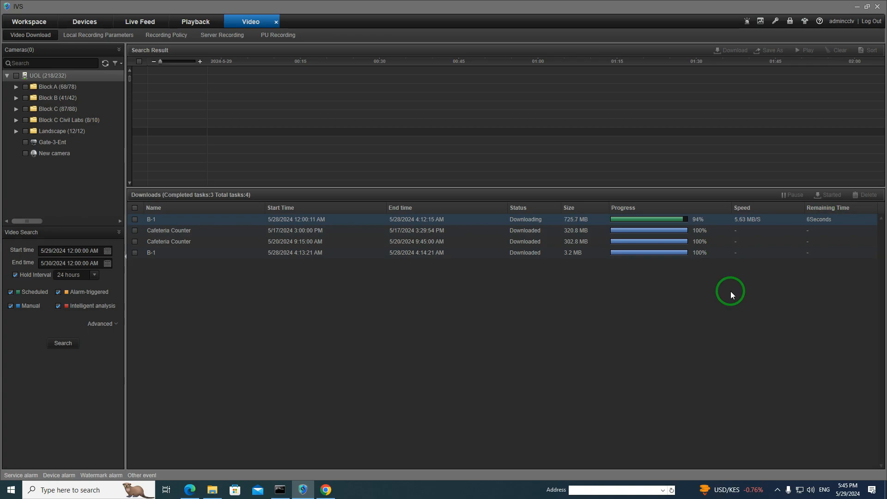
# - After the B-1 download completes, bring up the Devices list with BLOCK D
pyautogui.click(84, 21)
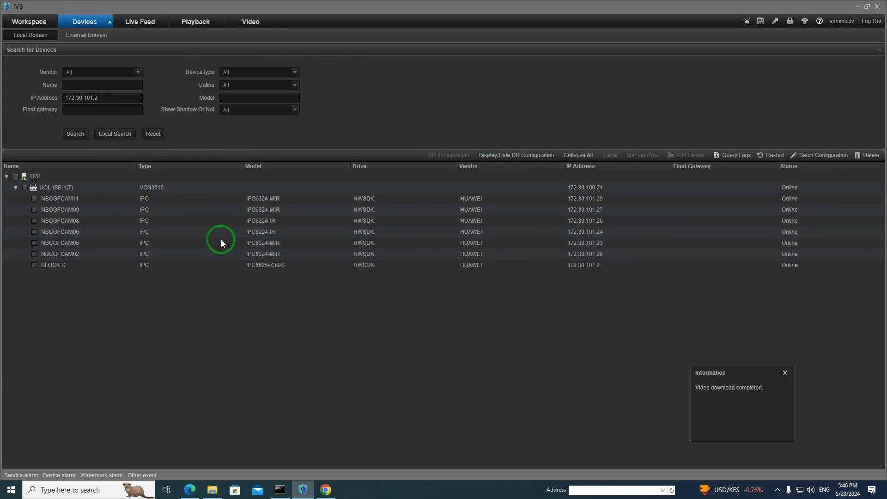
pyautogui.moveTo(784, 372)
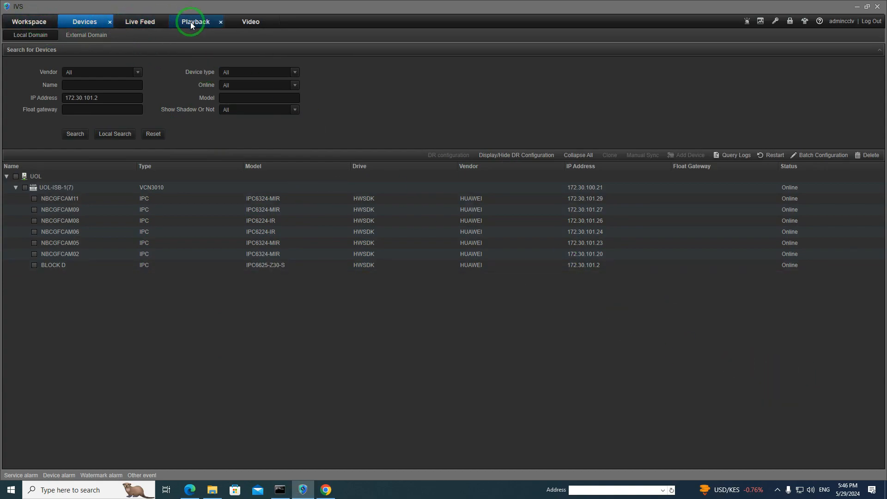
# - Open Live Feed and search the Cameras tree for BLOCK D
pyautogui.click(140, 21)
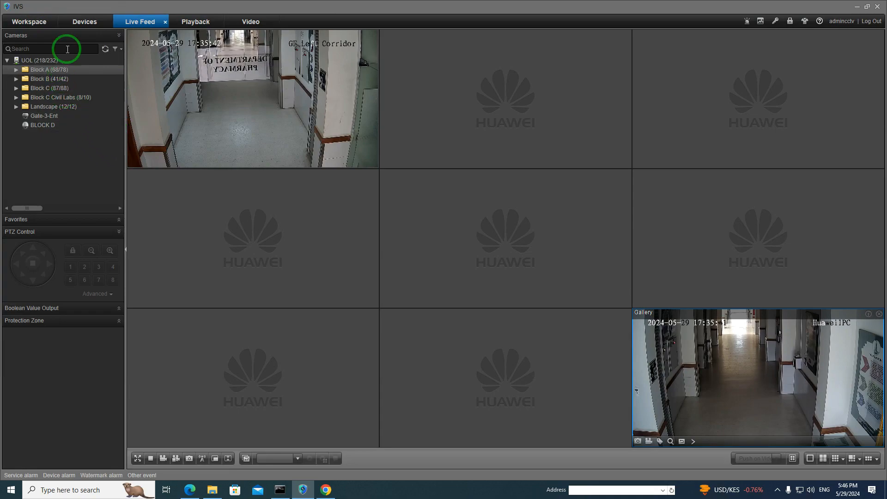
pyautogui.click(29, 21)
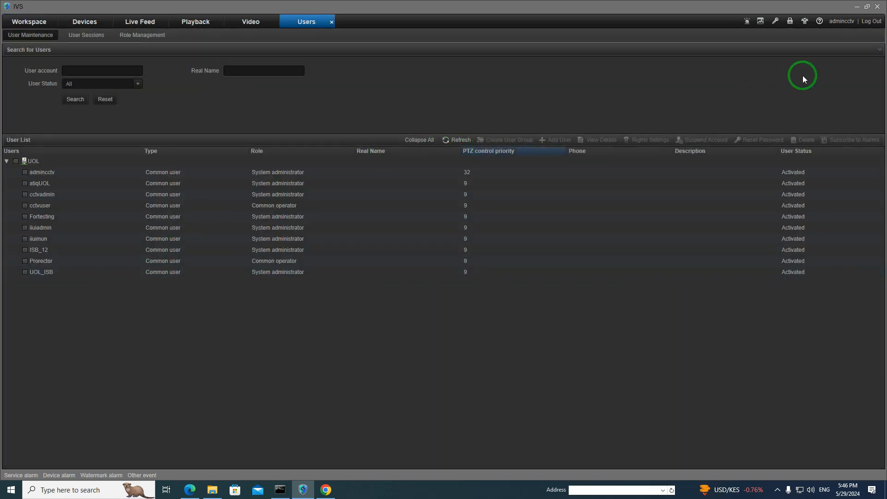
pyautogui.moveTo(209, 221)
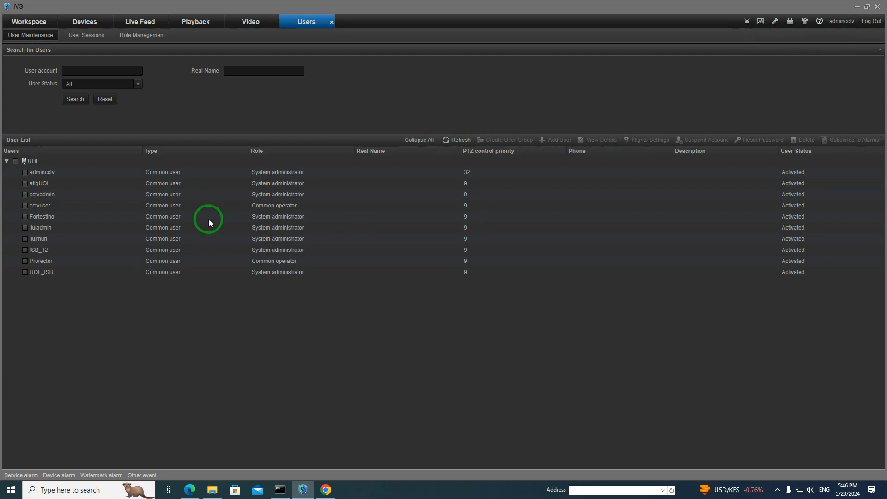
pyautogui.moveTo(54, 203)
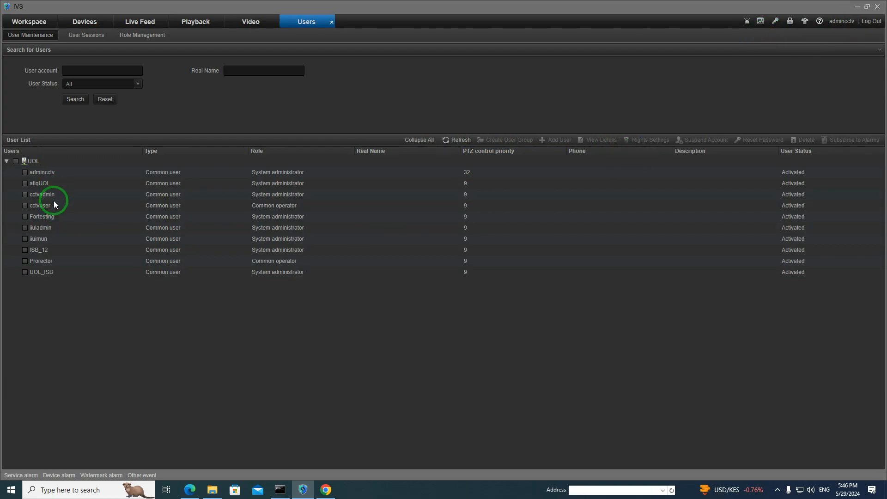
pyautogui.click(56, 172)
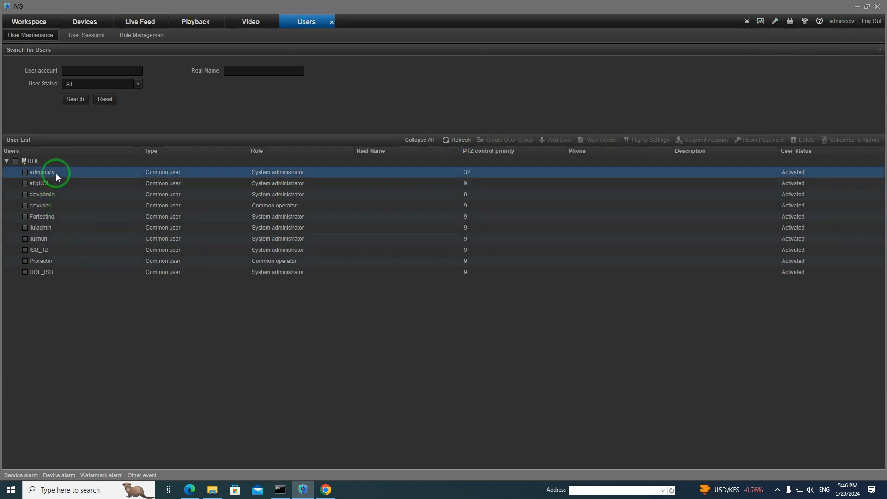
pyautogui.rightClick(40, 172)
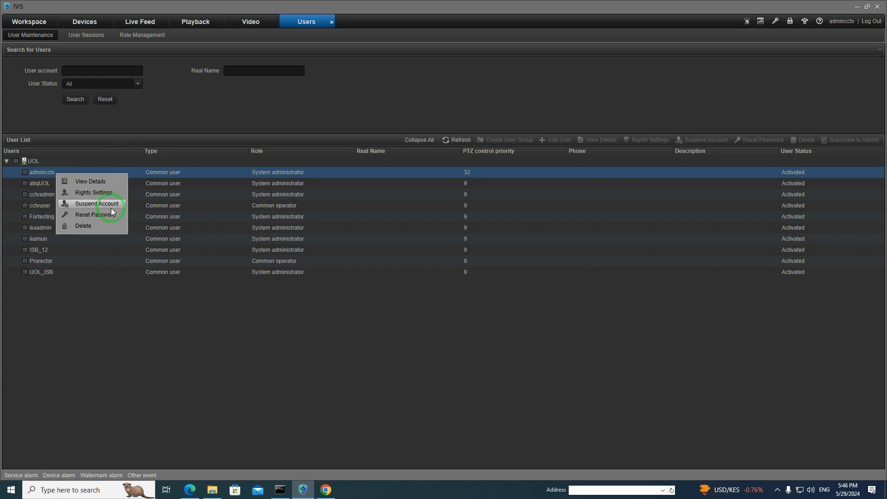
pyautogui.click(92, 193)
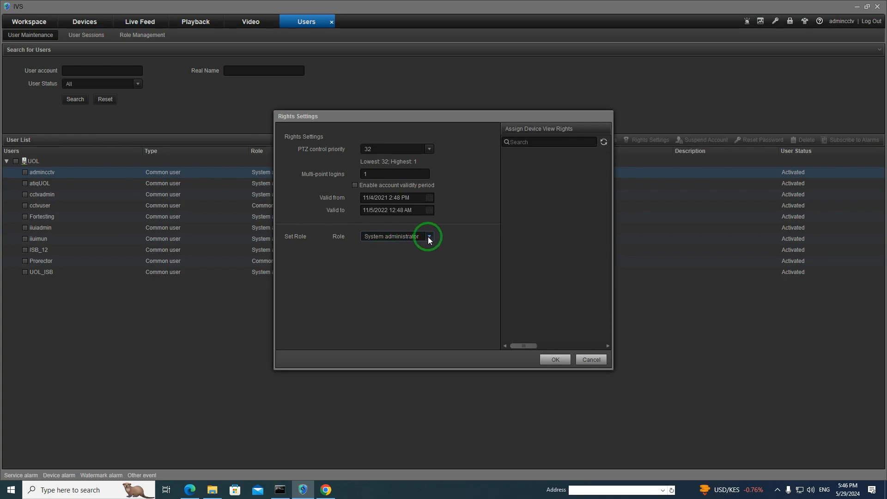
pyautogui.click(429, 236)
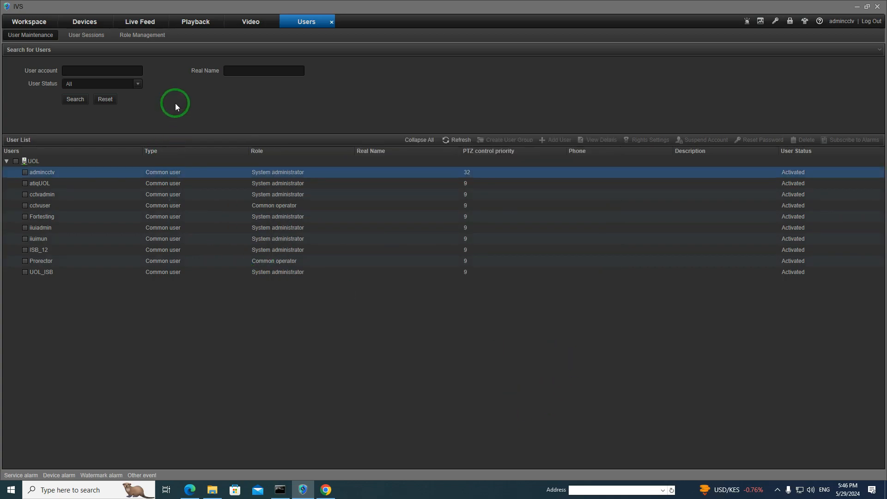
pyautogui.moveTo(287, 135)
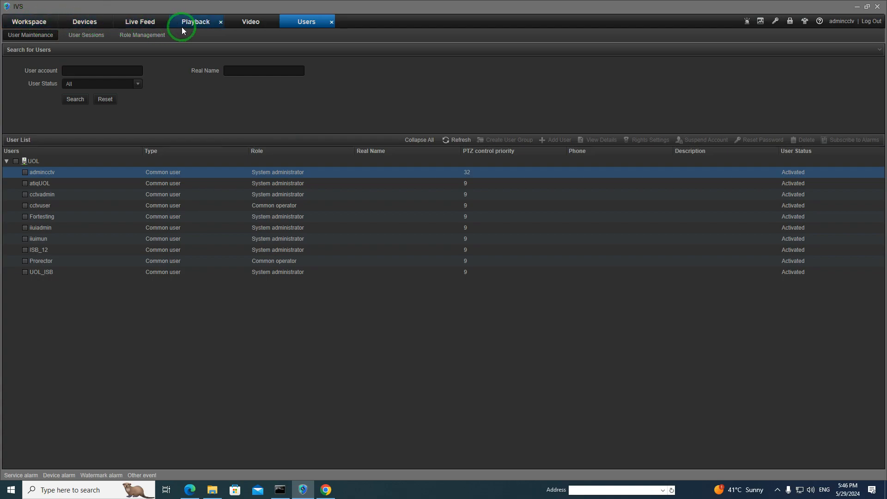
# - Check BLOCK D in Live Feed, then view Video Download progress near 99%
pyautogui.click(139, 21)
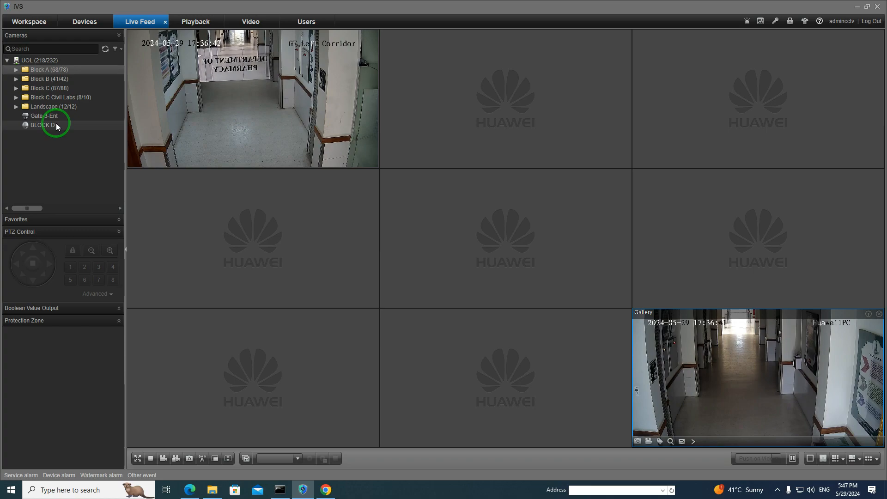
pyautogui.moveTo(72, 153)
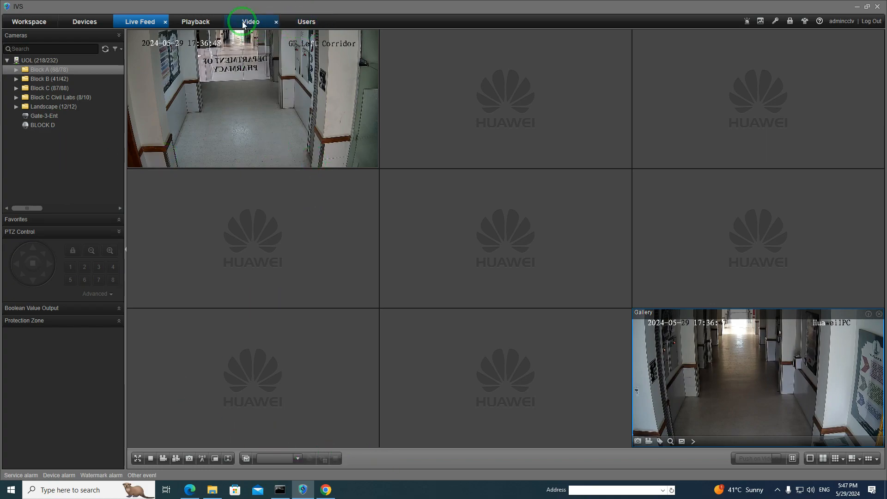
pyautogui.click(250, 21)
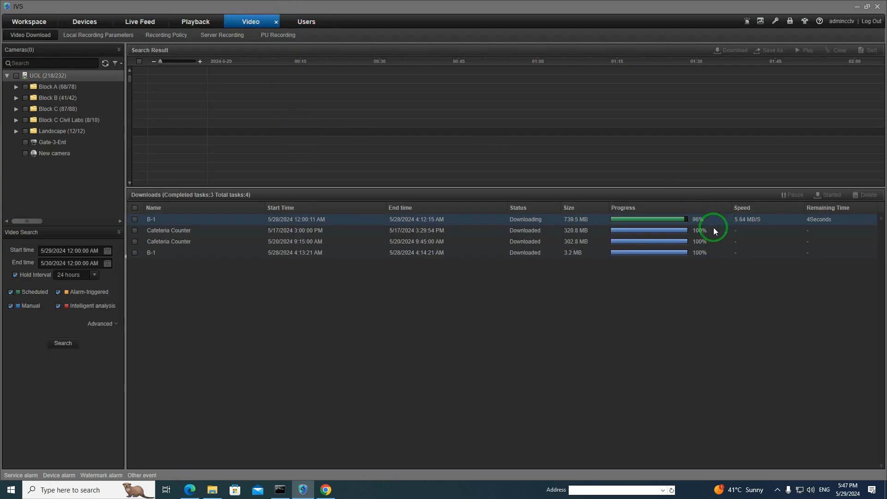